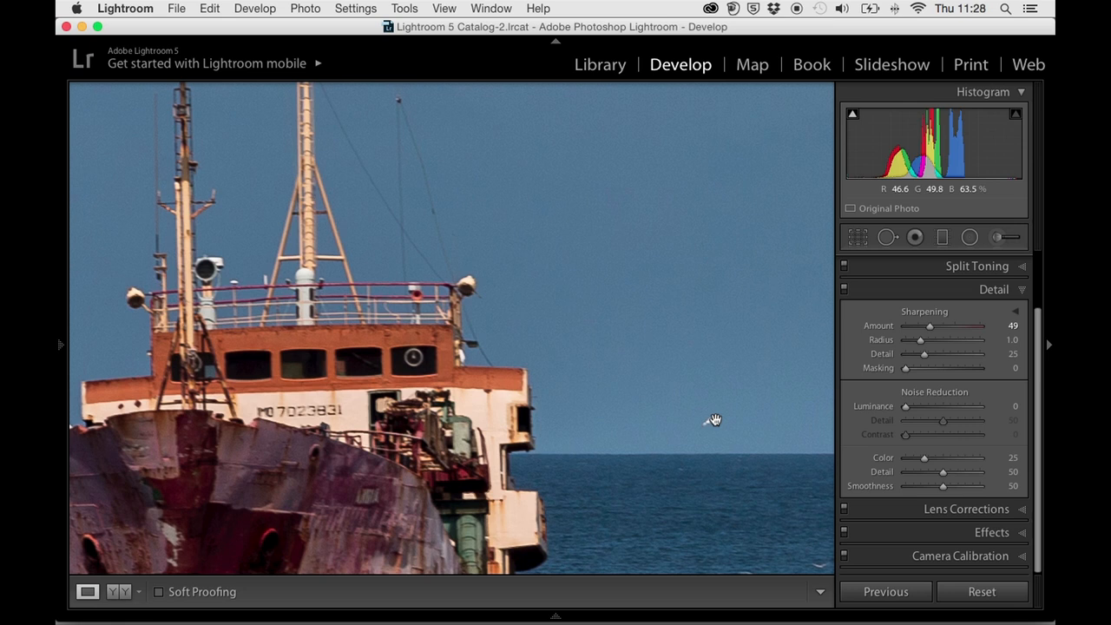
pyautogui.moveTo(739, 359)
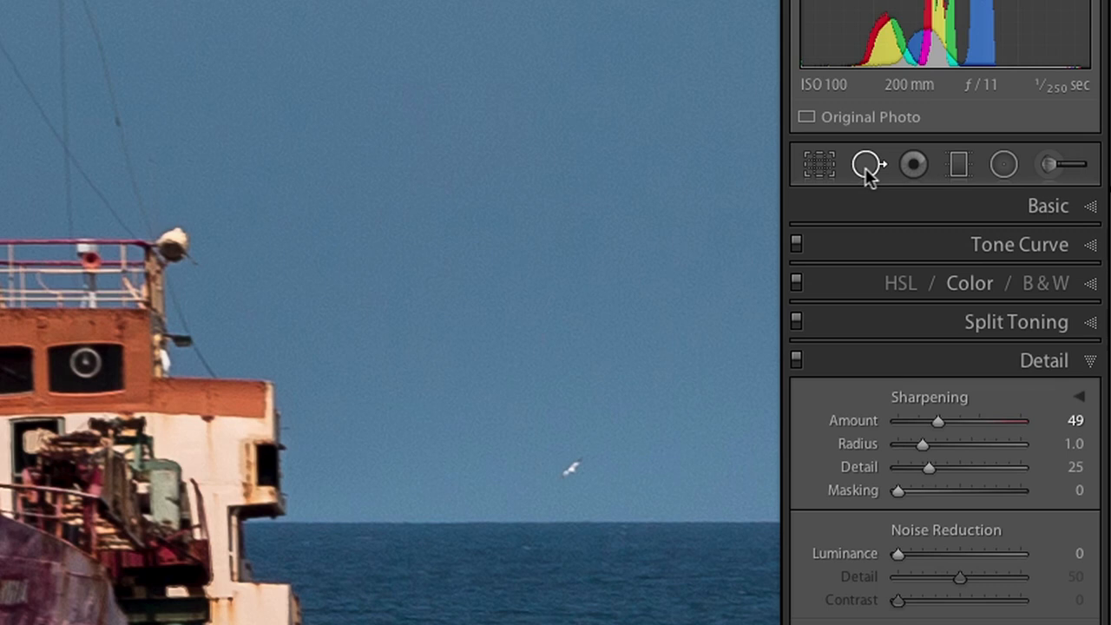
# Activate the Spot Removal tool in Heal mode to target the seagull right of the ship
pyautogui.click(867, 163)
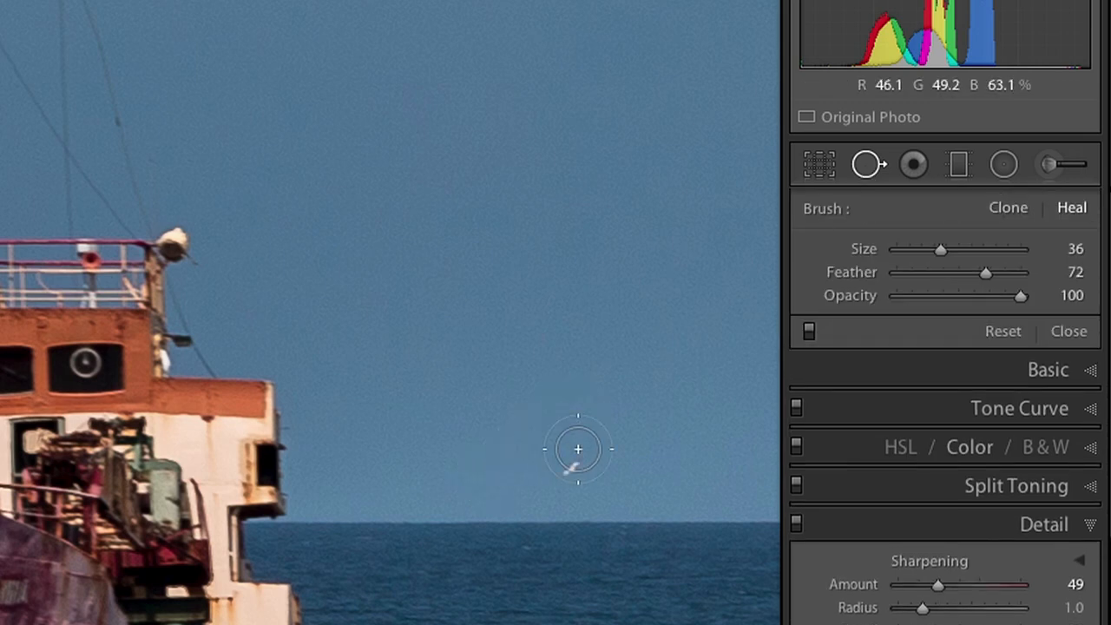